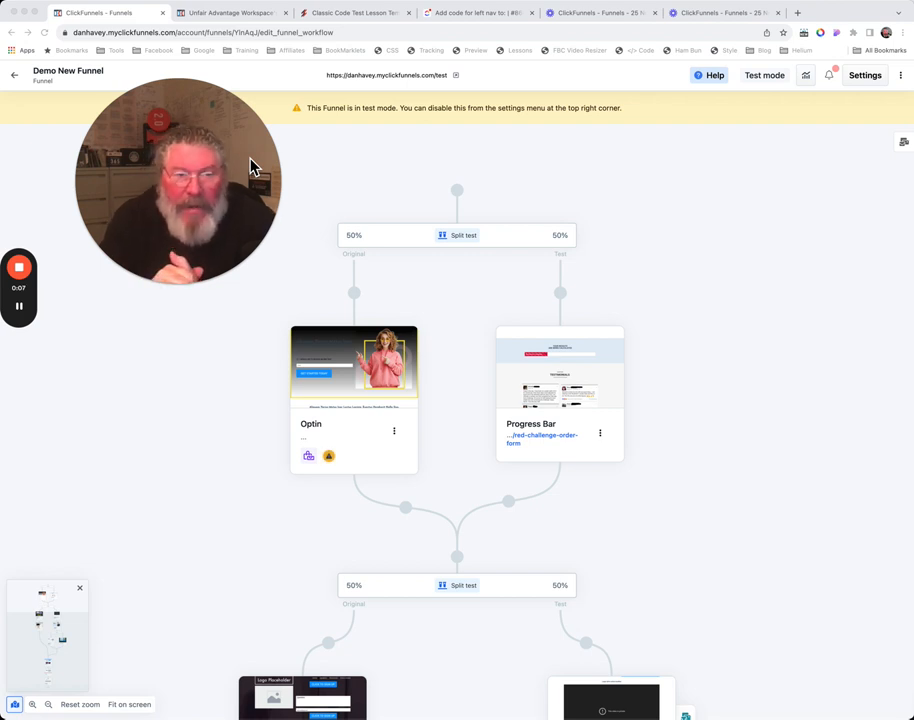
{"action": "mouse_move", "coordinate": [393, 211]}
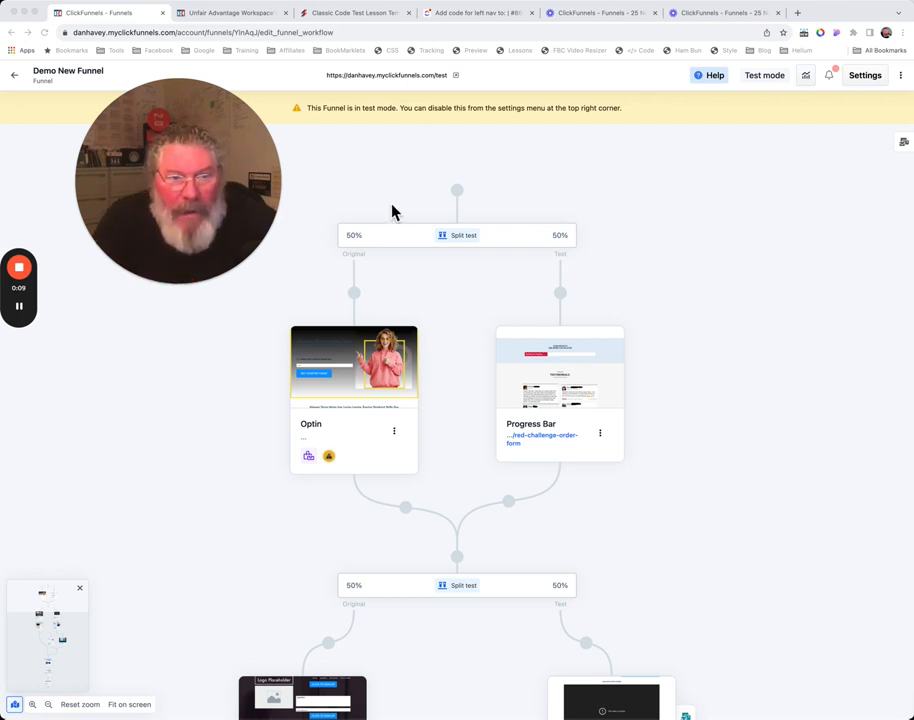
{"action": "mouse_move", "coordinate": [459, 198]}
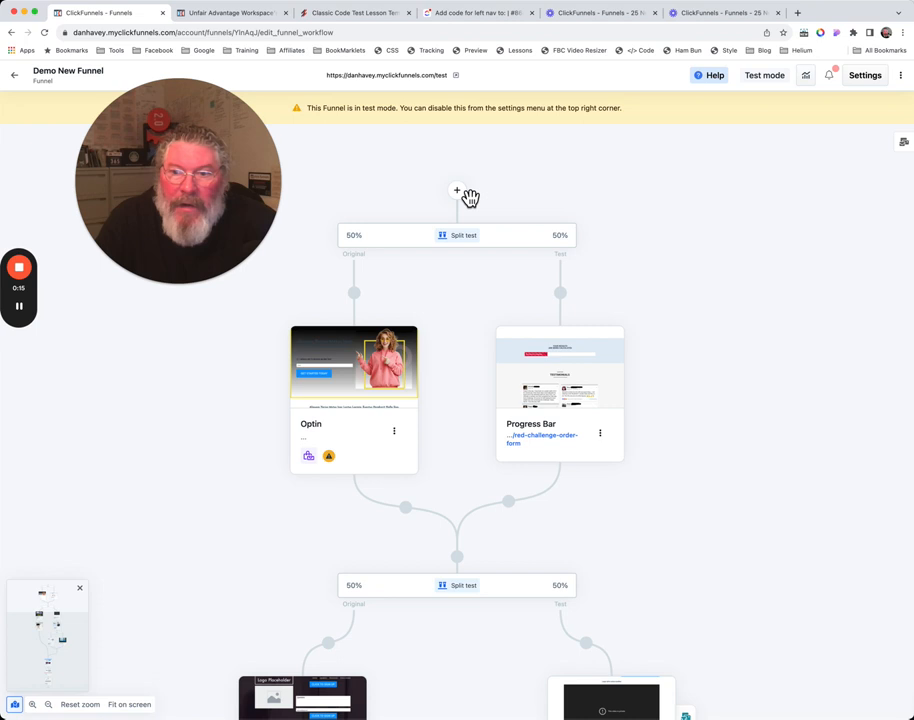
Open the step-insertion panel above the top split test node.
{"action": "left_click", "coordinate": [457, 191]}
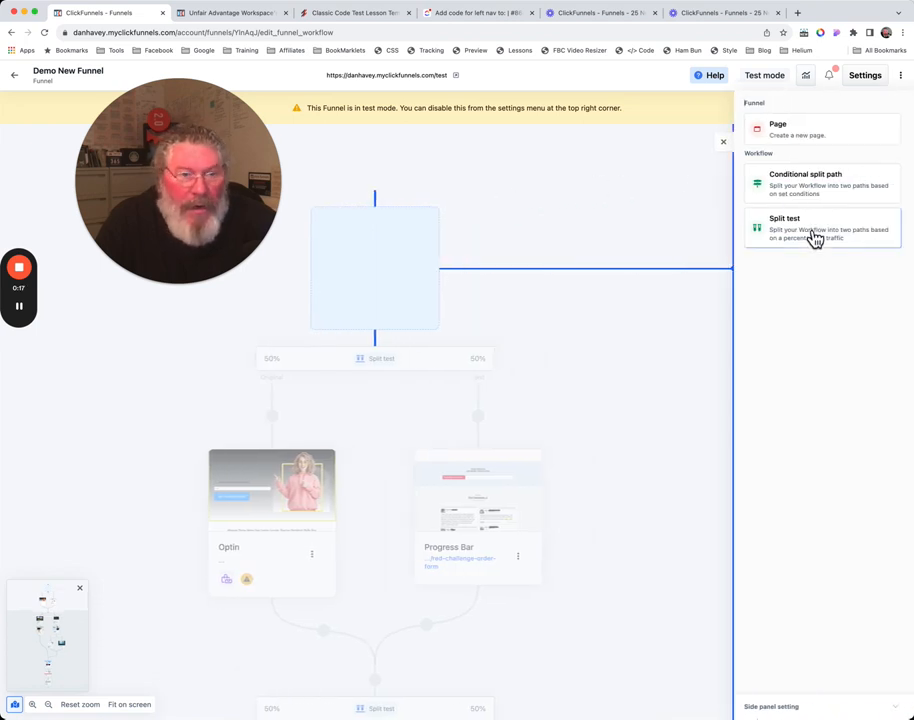
{"action": "mouse_move", "coordinate": [540, 227]}
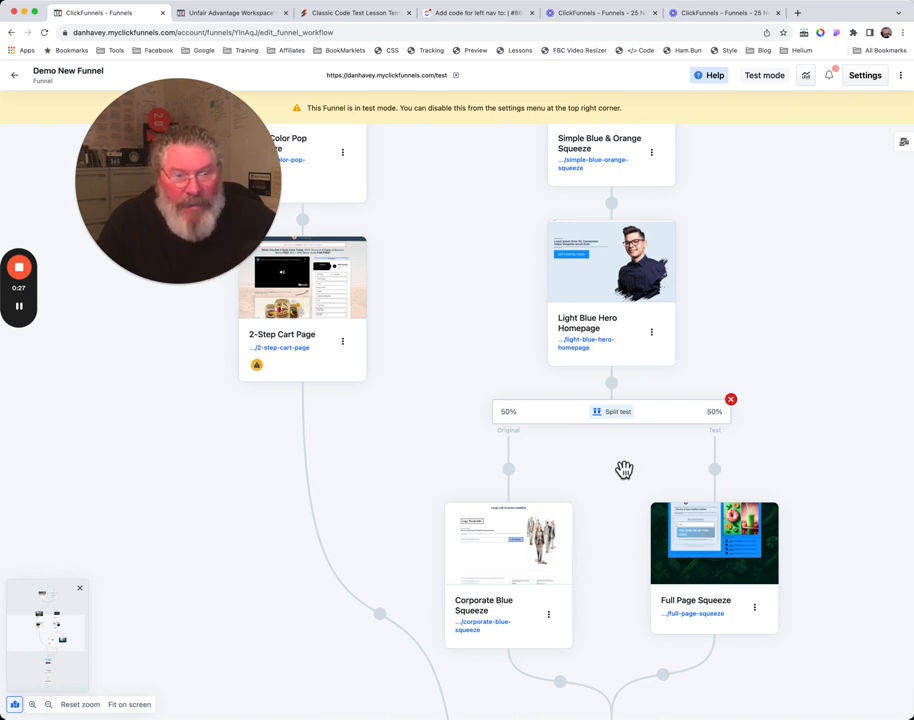
{"action": "mouse_move", "coordinate": [710, 425]}
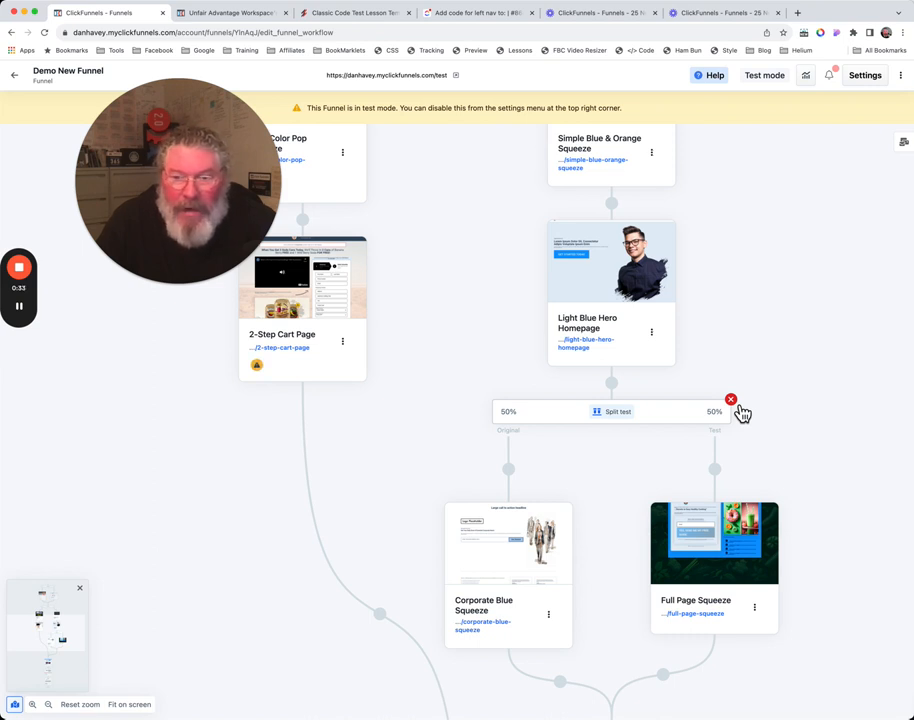
Delete the split test's Full Page Squeeze test path, keeping Corporate Blue Squeeze.
{"action": "left_click", "coordinate": [730, 399]}
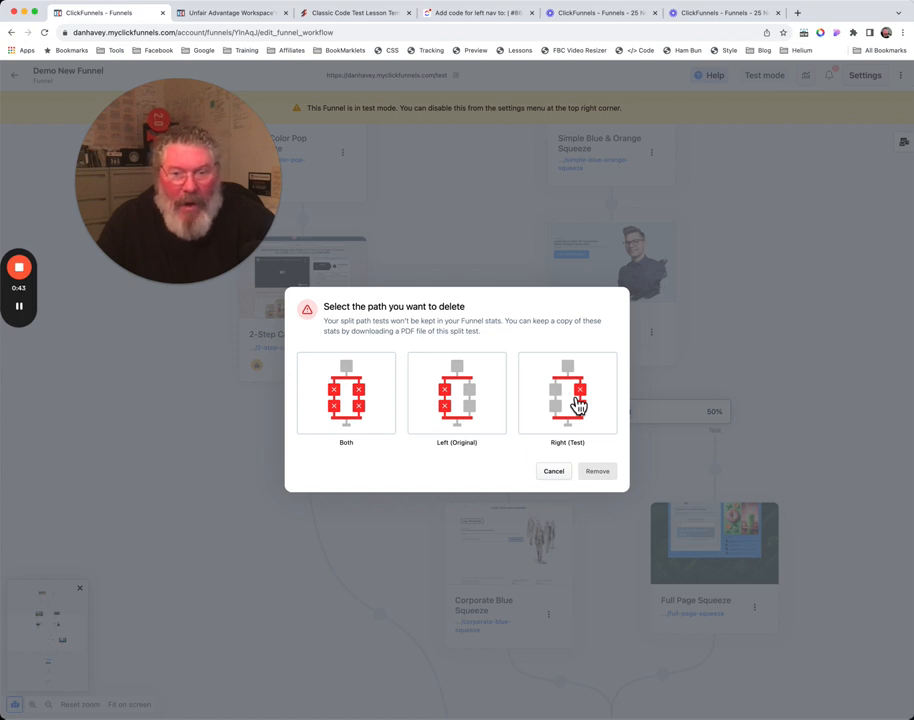
{"action": "left_click", "coordinate": [567, 390]}
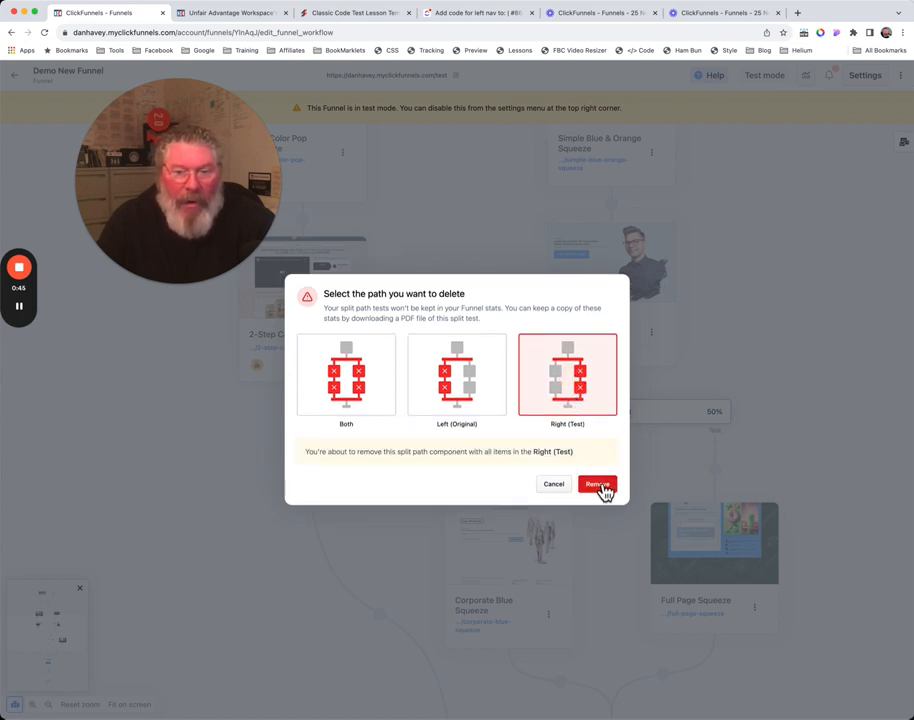
{"action": "left_click", "coordinate": [597, 484]}
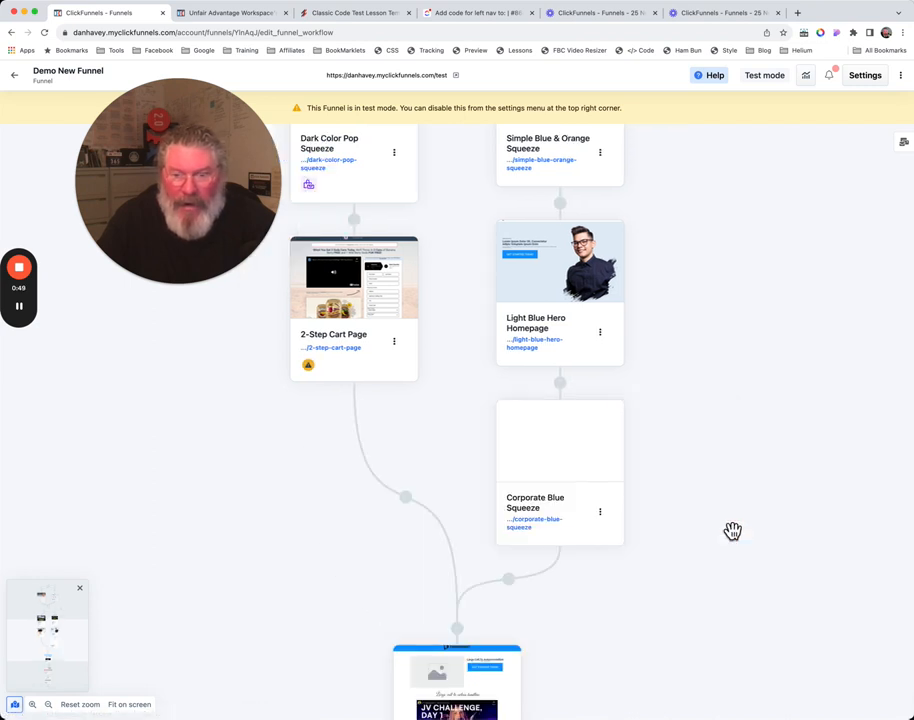
{"action": "mouse_move", "coordinate": [678, 431]}
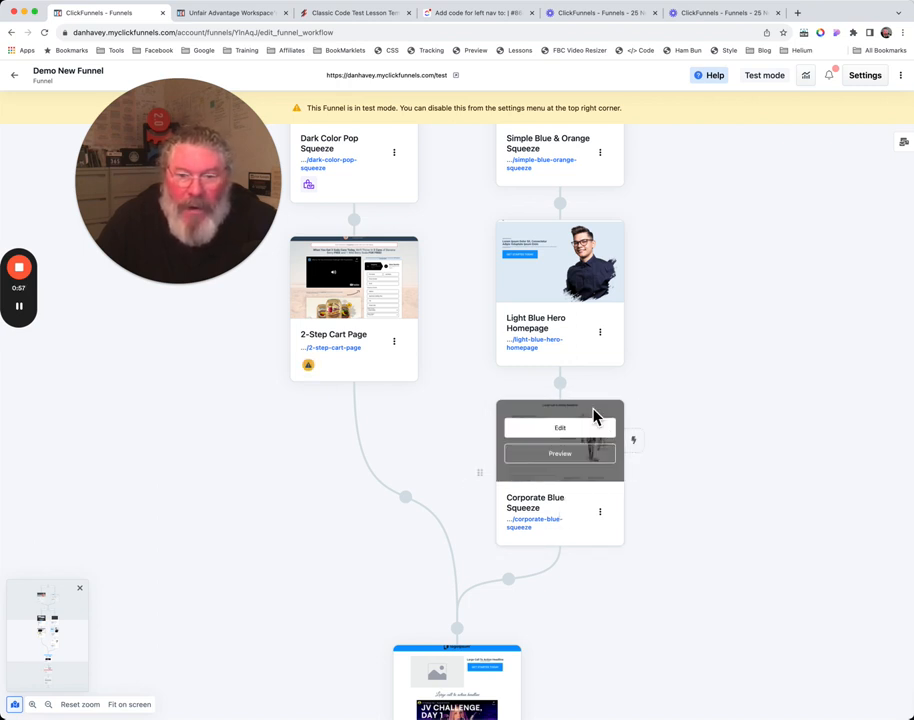
{"action": "mouse_move", "coordinate": [560, 459]}
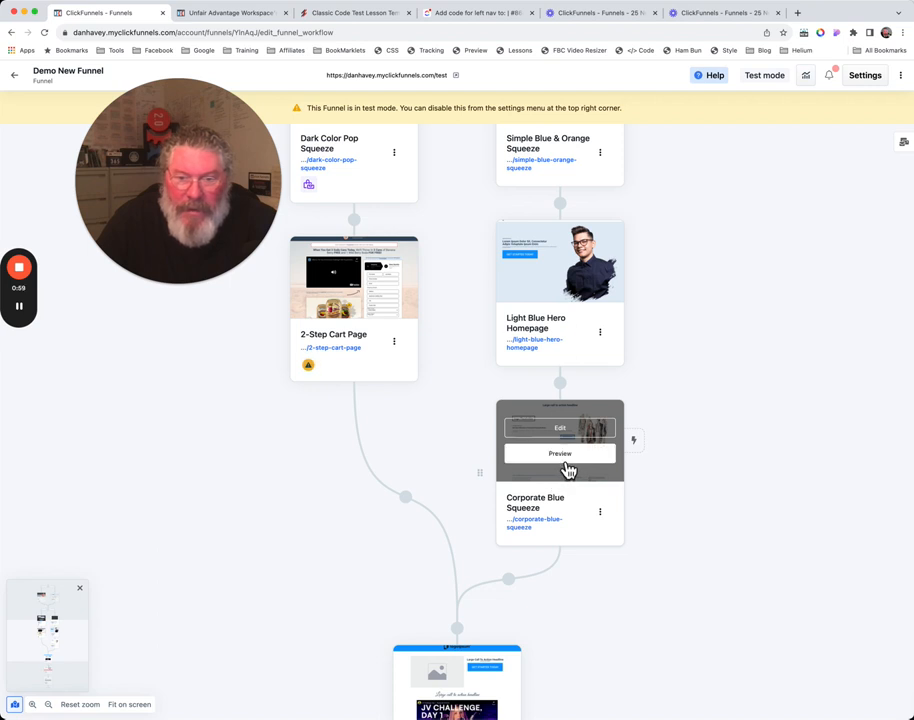
Remove the Corporate Blue Squeeze page from the workflow via its options menu.
{"action": "left_click", "coordinate": [600, 511]}
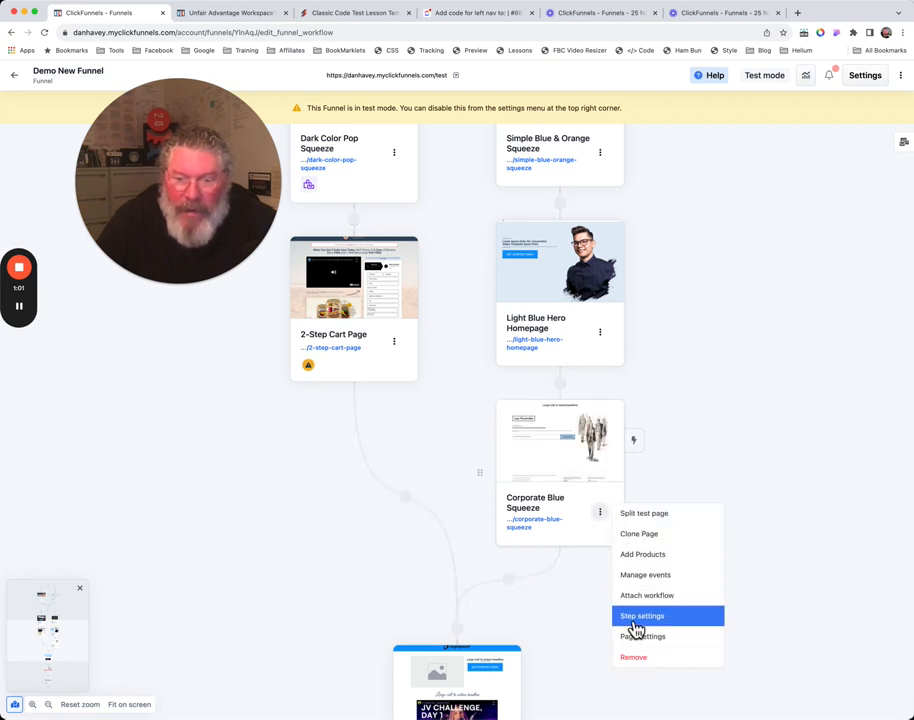
{"action": "left_click", "coordinate": [633, 657]}
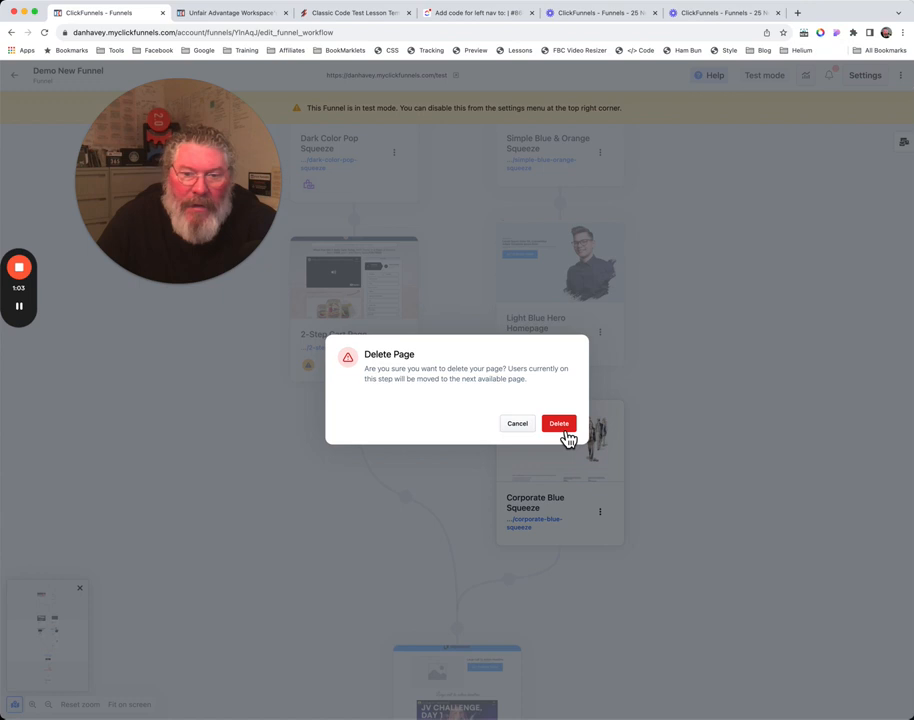
{"action": "left_click", "coordinate": [558, 423]}
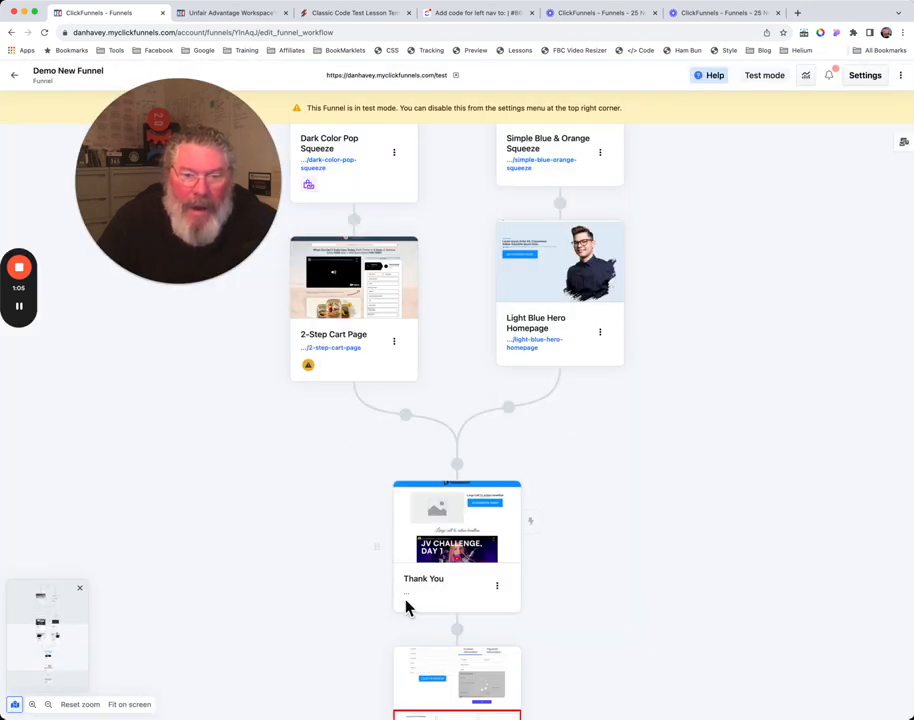
{"action": "mouse_move", "coordinate": [508, 407]}
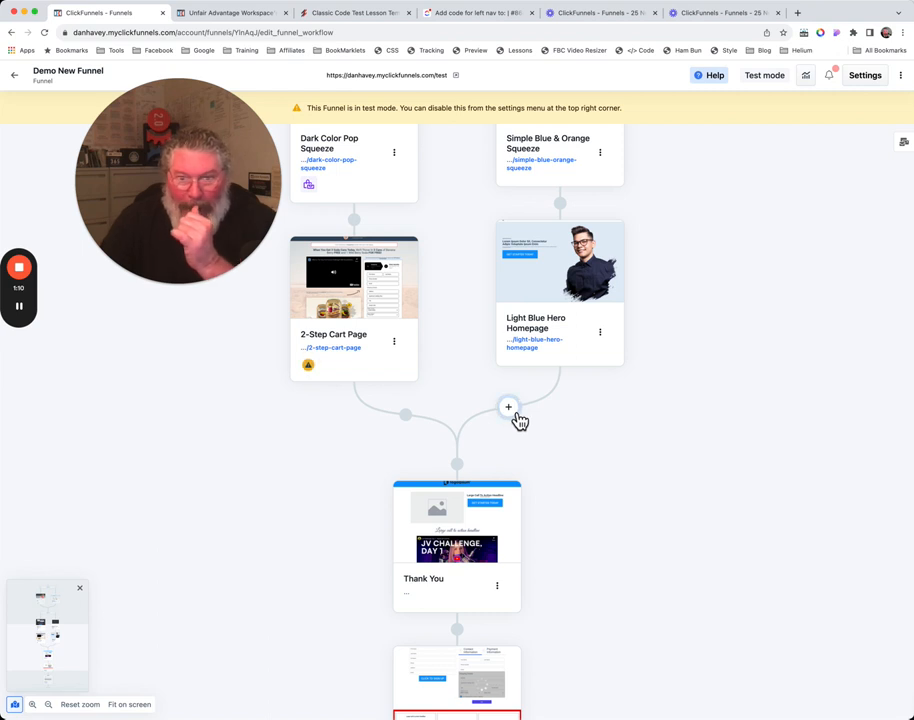
{"action": "mouse_move", "coordinate": [570, 220]}
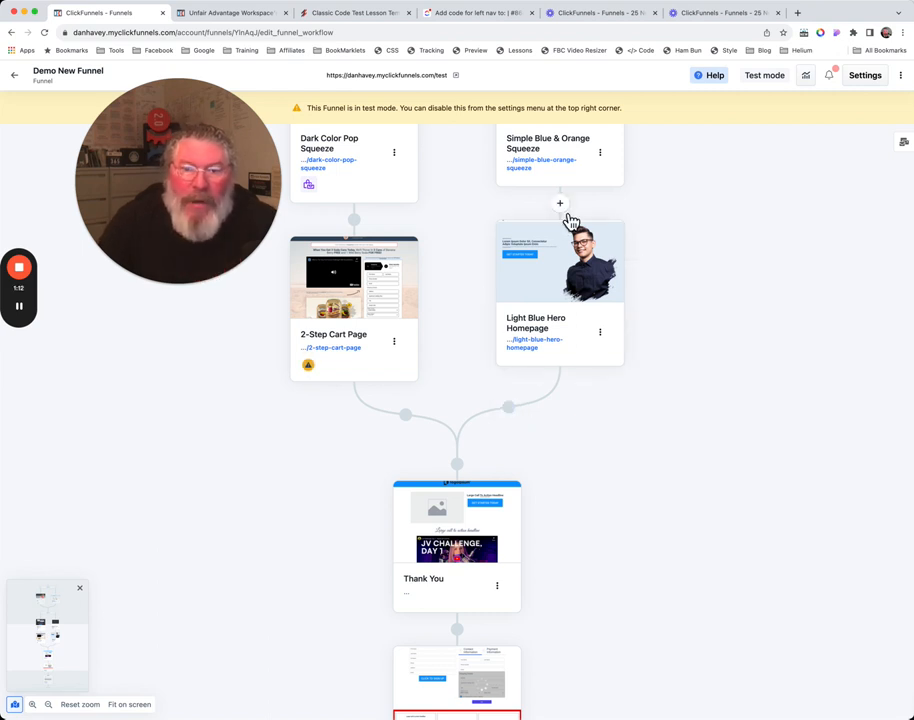
Insert a split test before Light Blue Hero Homepage and browse existing pages for its original path.
{"action": "left_click", "coordinate": [560, 204]}
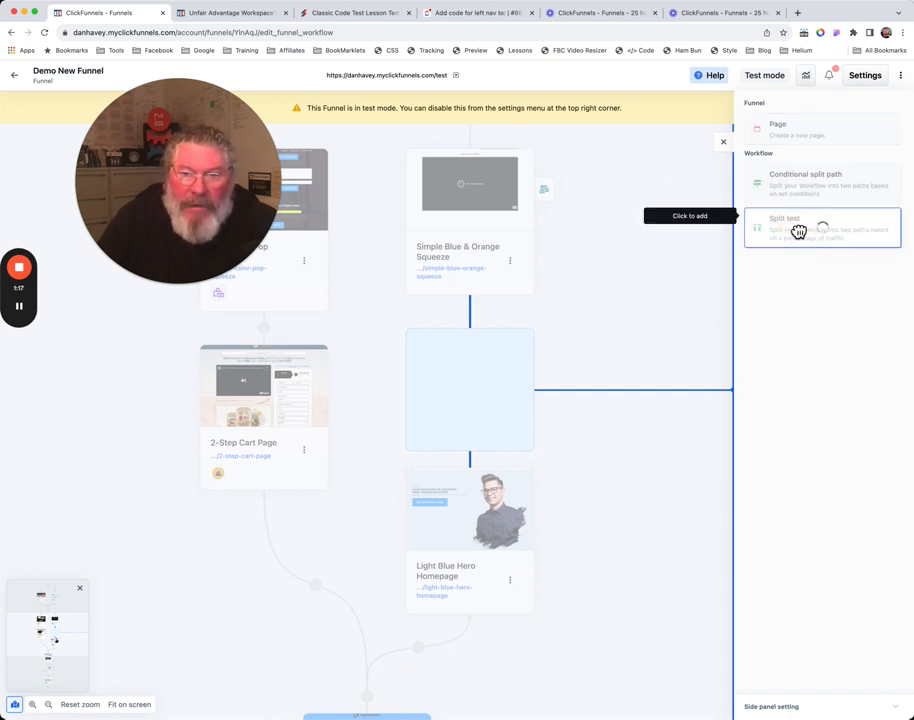
{"action": "left_click", "coordinate": [799, 227]}
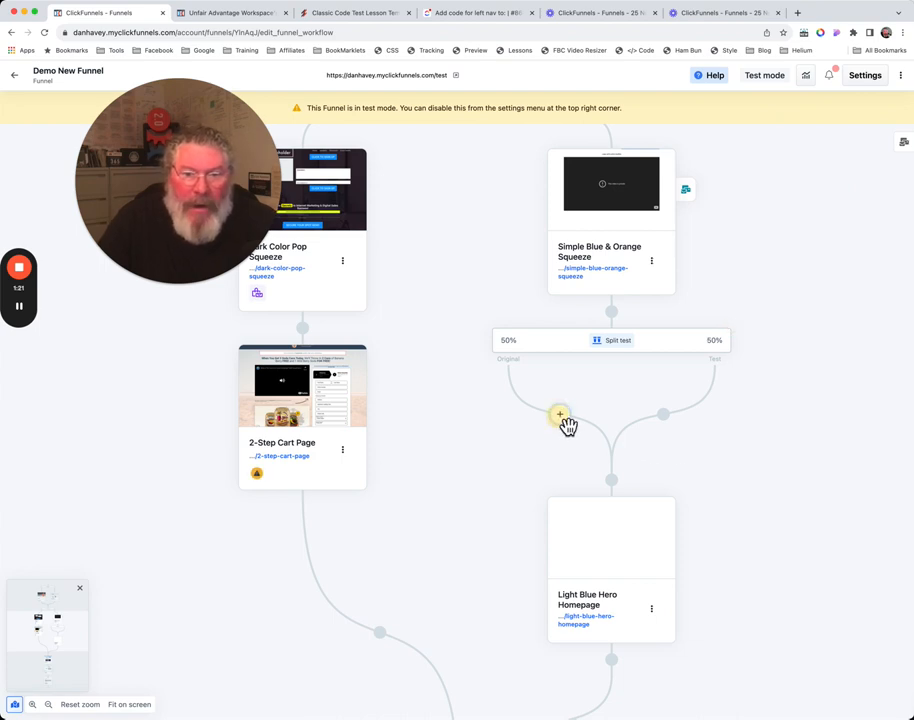
{"action": "left_click", "coordinate": [559, 415]}
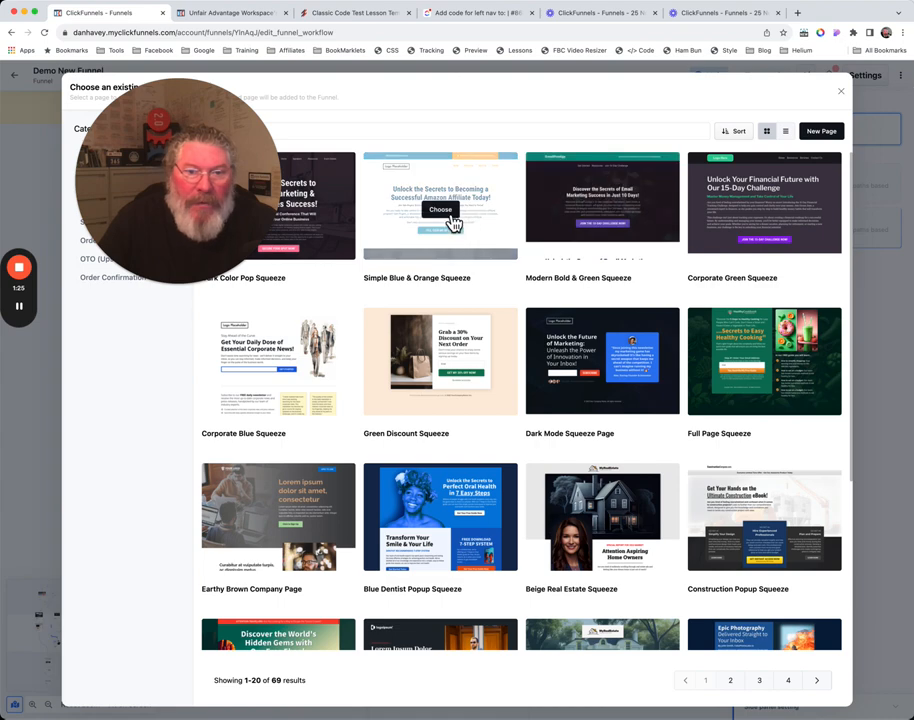
Create a Simple Blue & Orange Squeeze page as the split test's original path.
{"action": "left_click", "coordinate": [441, 210]}
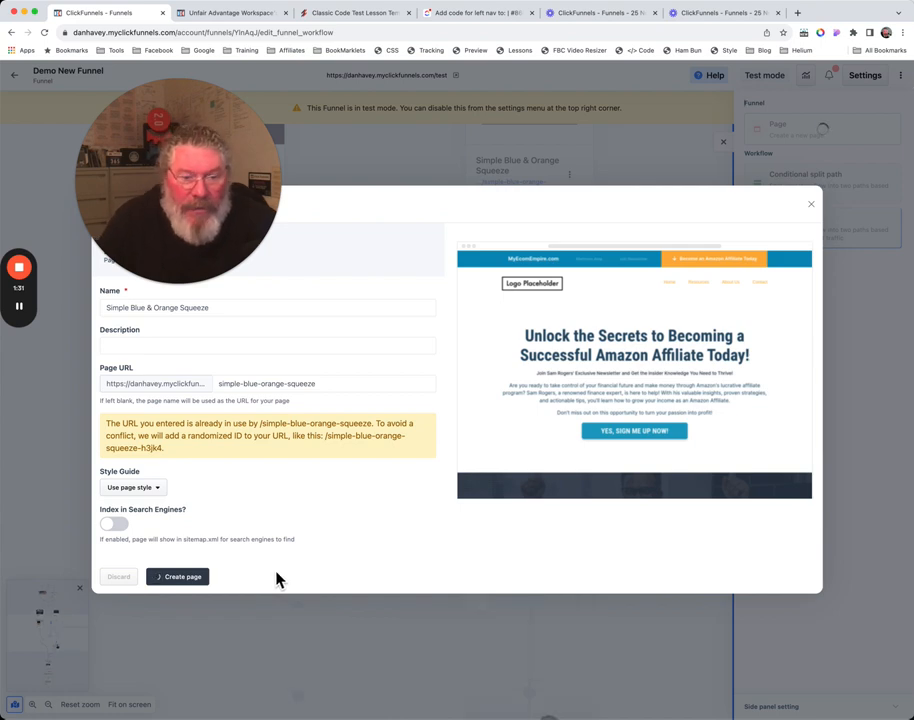
{"action": "left_click", "coordinate": [178, 577]}
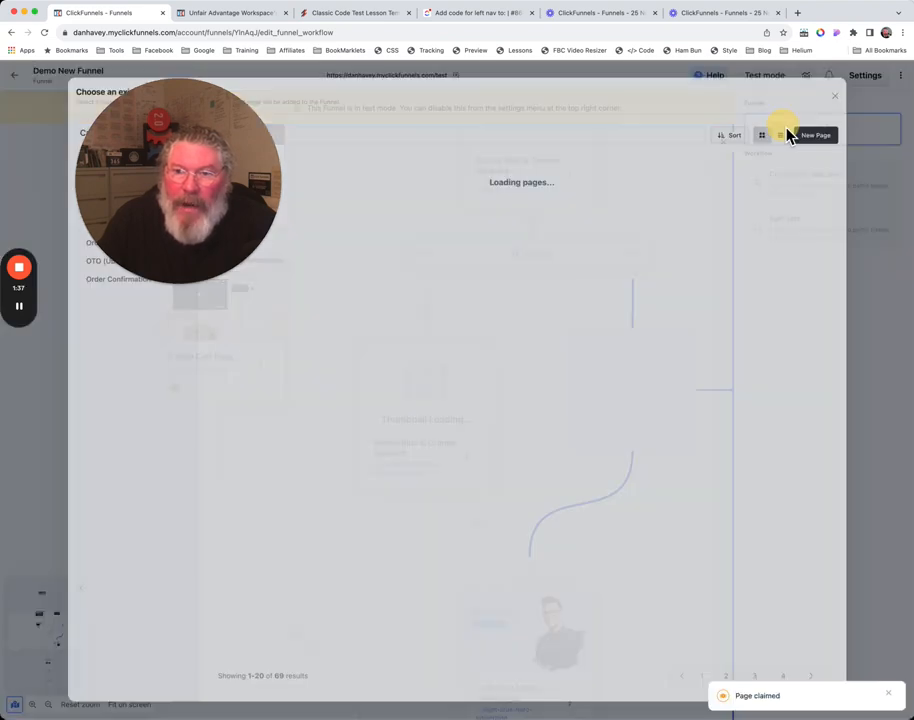
Create a Corporate Green Squeeze page as the split test's test path.
{"action": "left_click", "coordinate": [816, 135]}
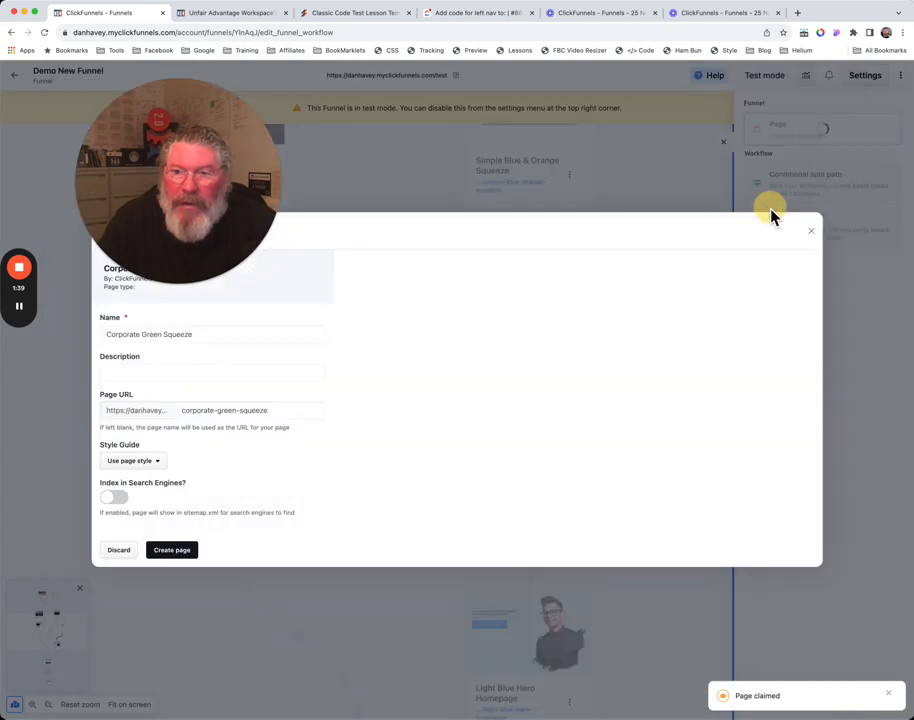
{"action": "left_click", "coordinate": [177, 551]}
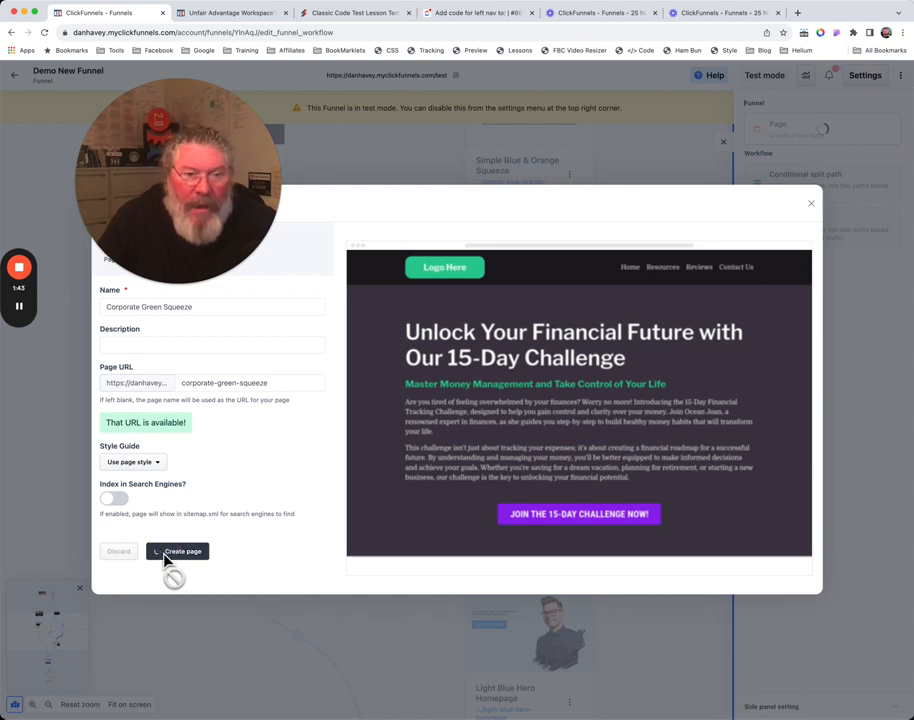
{"action": "left_click", "coordinate": [178, 551]}
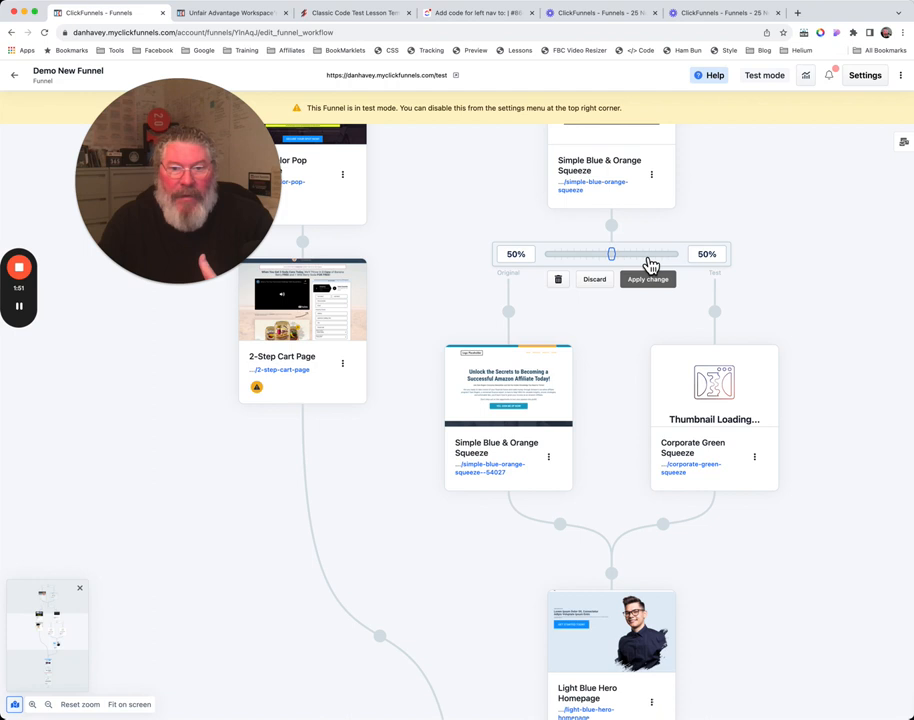
Weight the split test 15% original and 85% test, and apply the change.
{"action": "left_click_drag", "start_coordinate": [611, 253], "coordinate": [585, 253]}
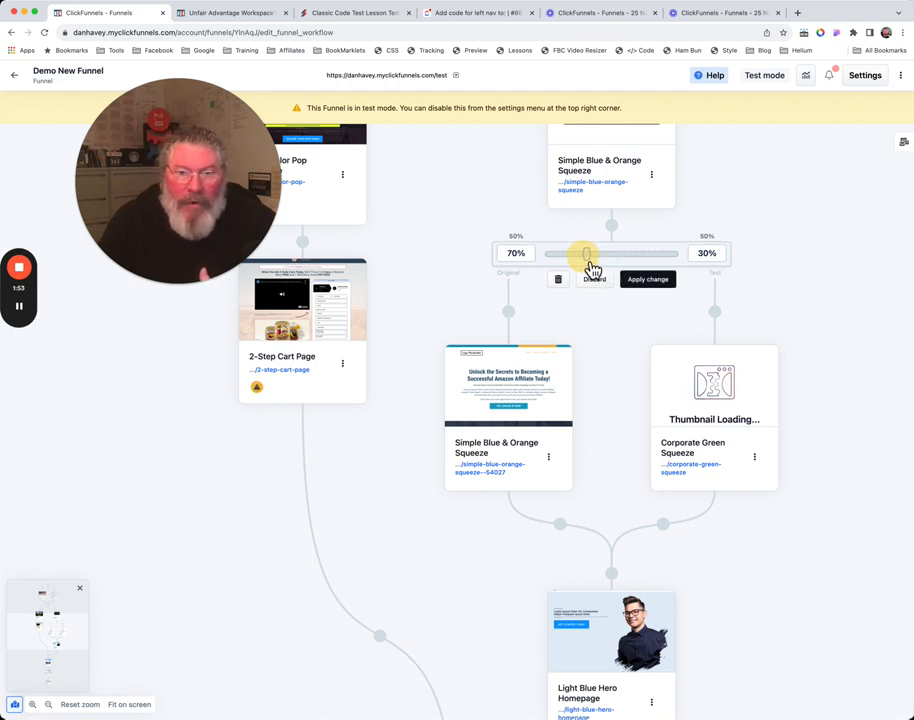
{"action": "left_click_drag", "start_coordinate": [585, 253], "coordinate": [595, 253]}
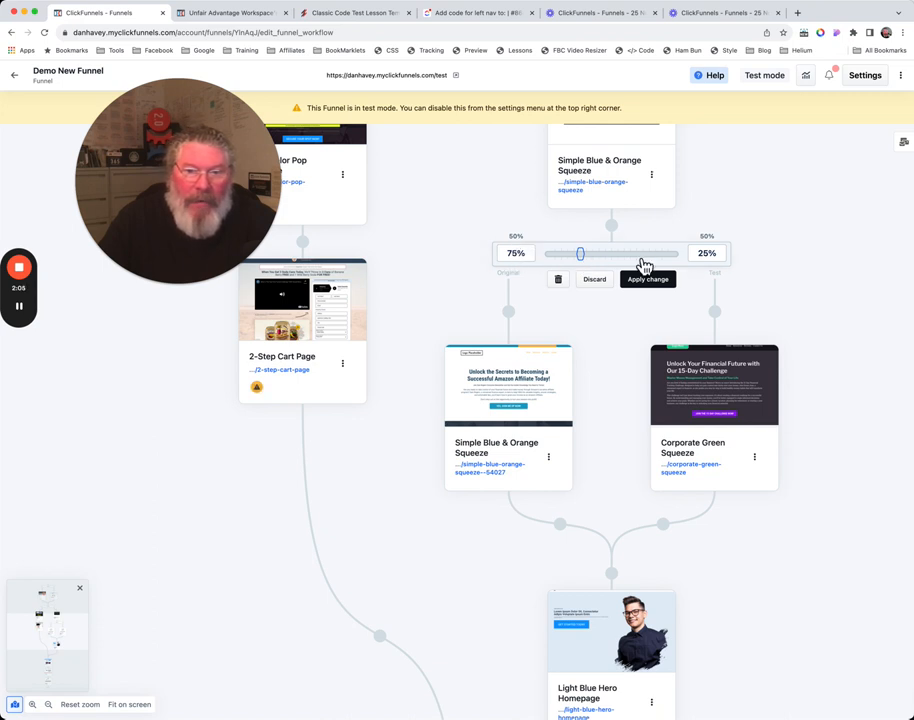
{"action": "mouse_move", "coordinate": [608, 290]}
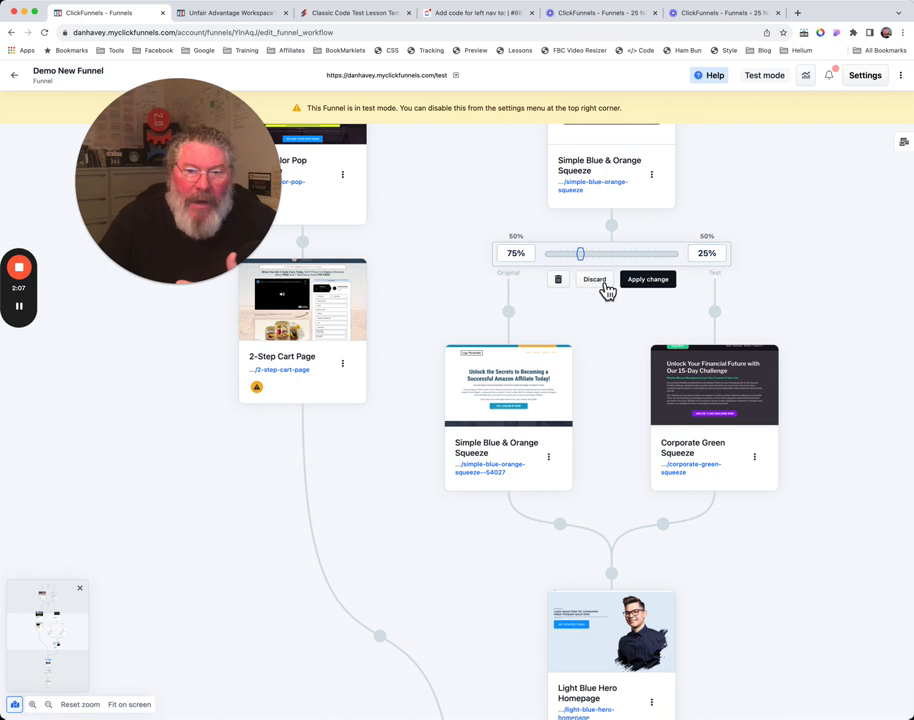
{"action": "left_click_drag", "start_coordinate": [582, 253], "coordinate": [611, 253]}
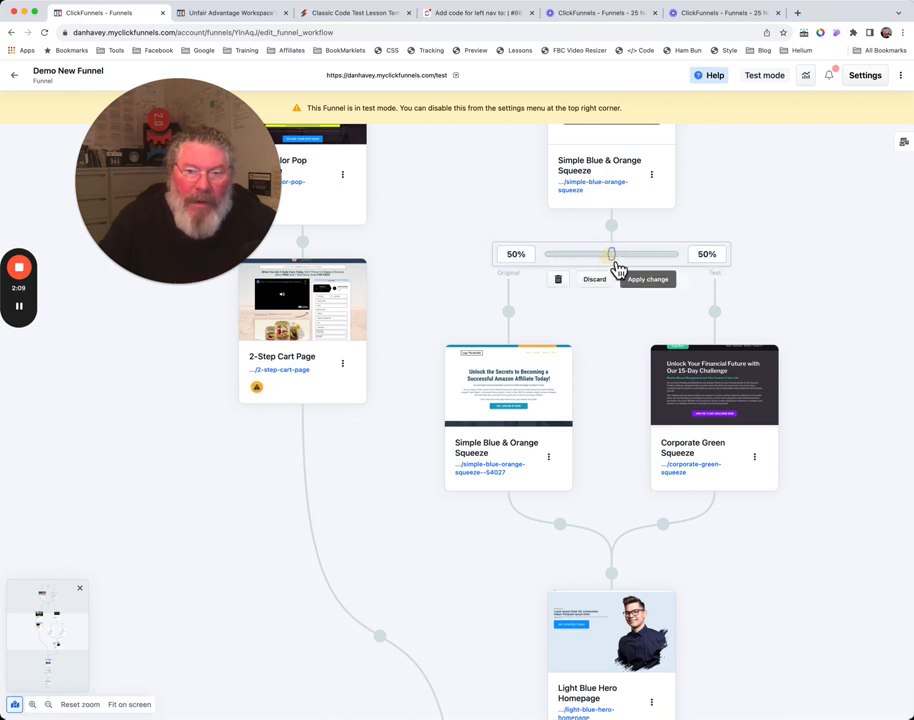
{"action": "left_click_drag", "start_coordinate": [611, 253], "coordinate": [653, 253]}
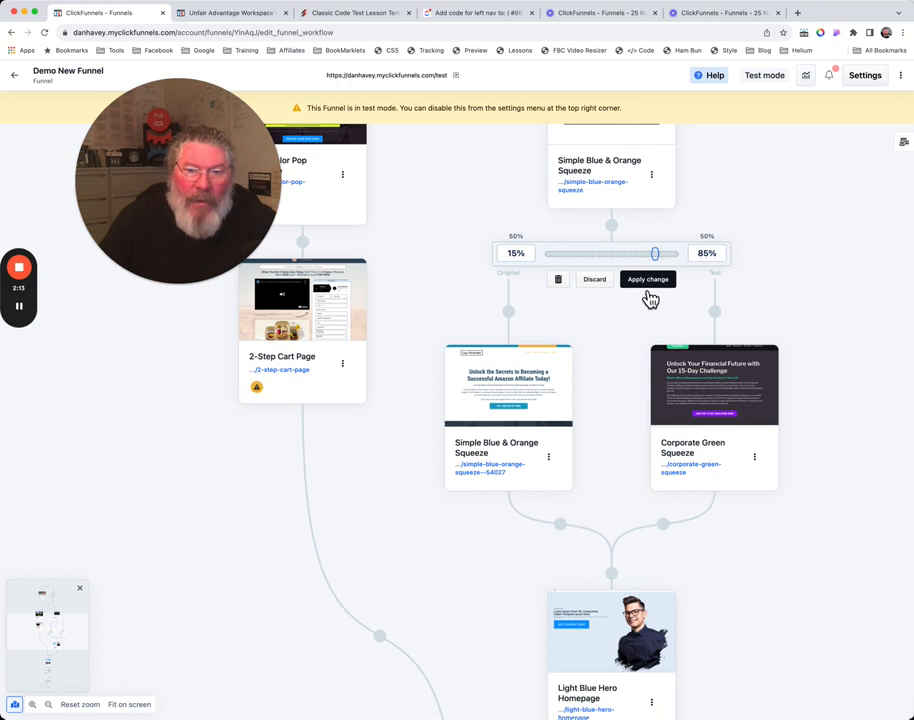
{"action": "left_click", "coordinate": [647, 279]}
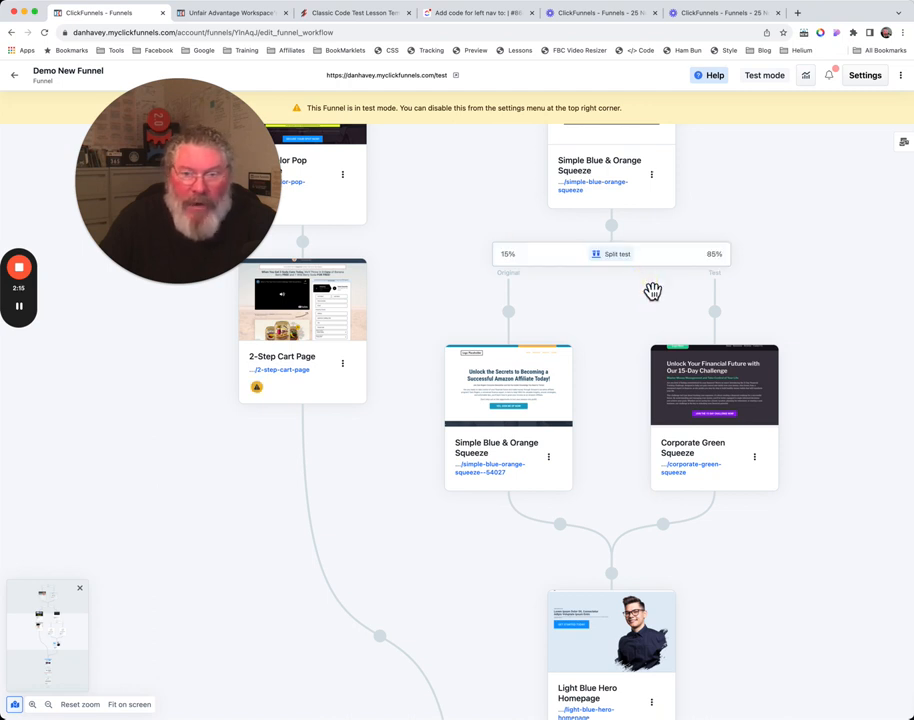
{"action": "mouse_move", "coordinate": [687, 265]}
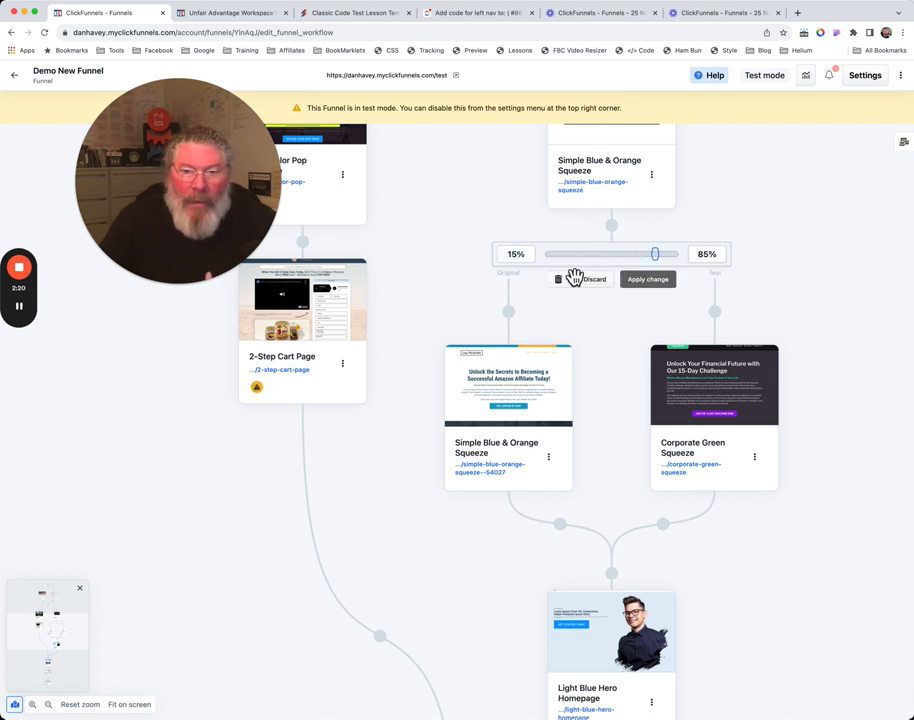
Remove the 15/85 split test with both its paths.
{"action": "left_click", "coordinate": [558, 279]}
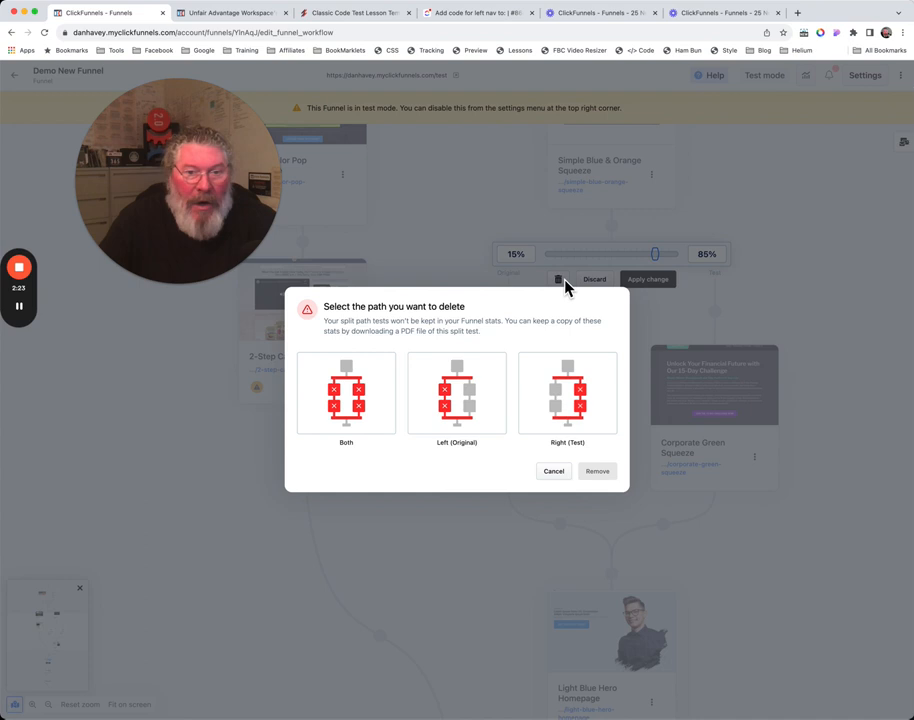
{"action": "mouse_move", "coordinate": [355, 402]}
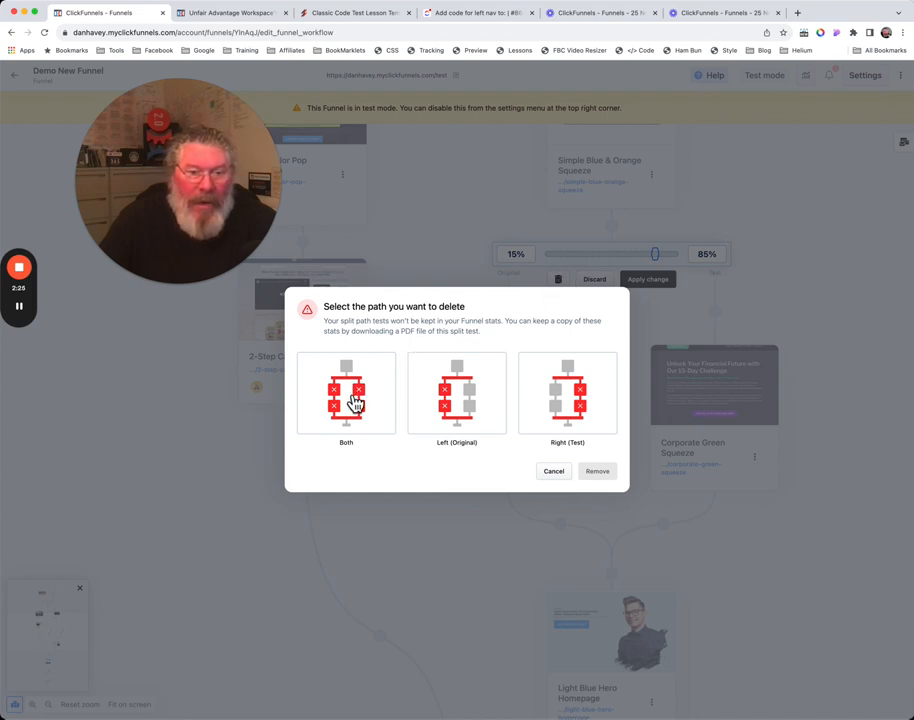
{"action": "left_click", "coordinate": [346, 385]}
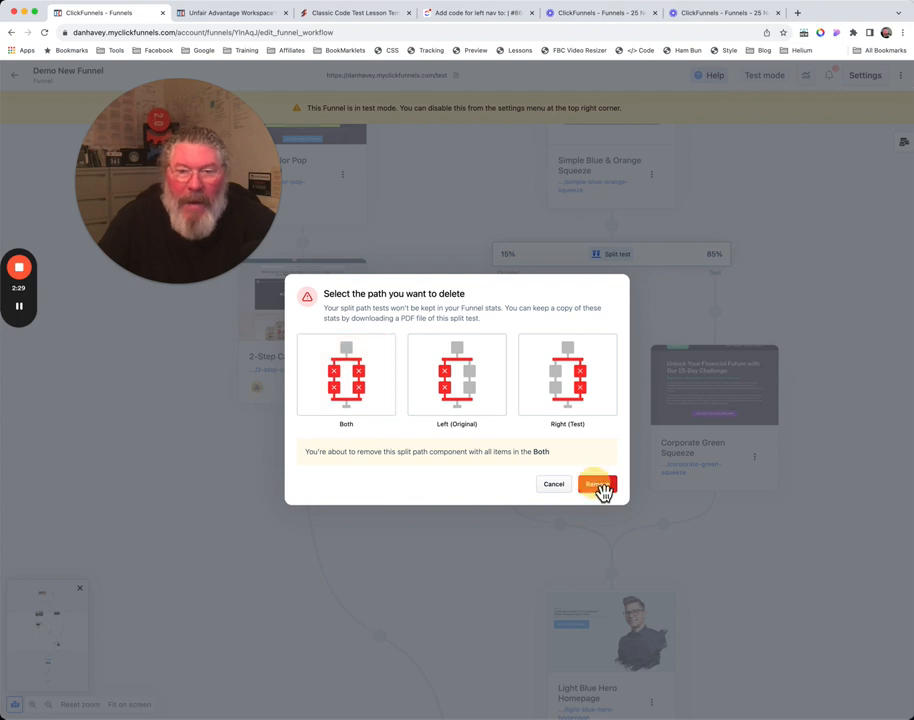
{"action": "left_click", "coordinate": [597, 484]}
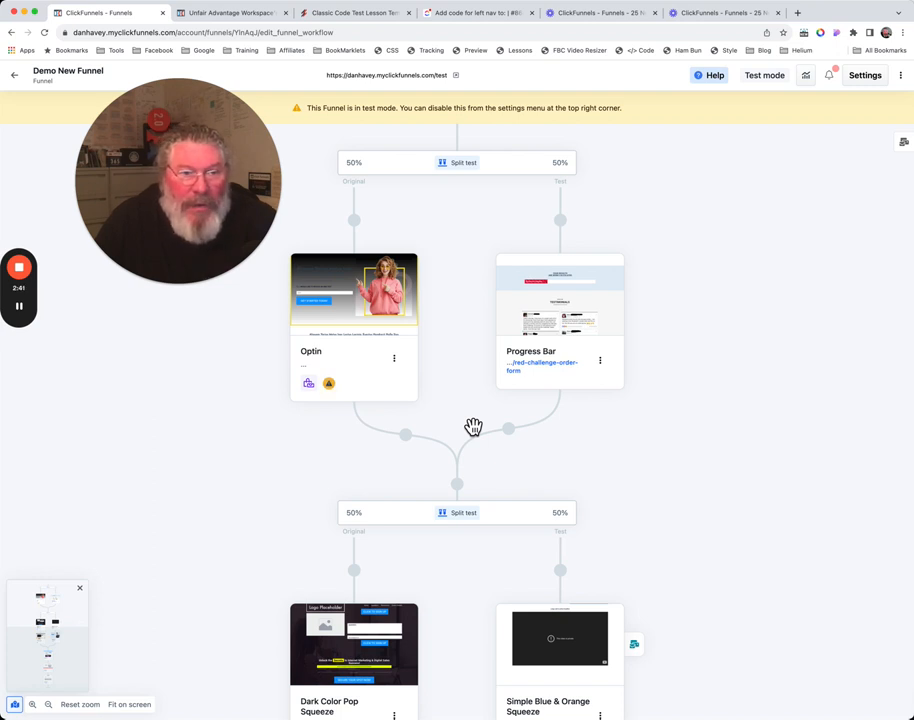
{"action": "mouse_move", "coordinate": [363, 390]}
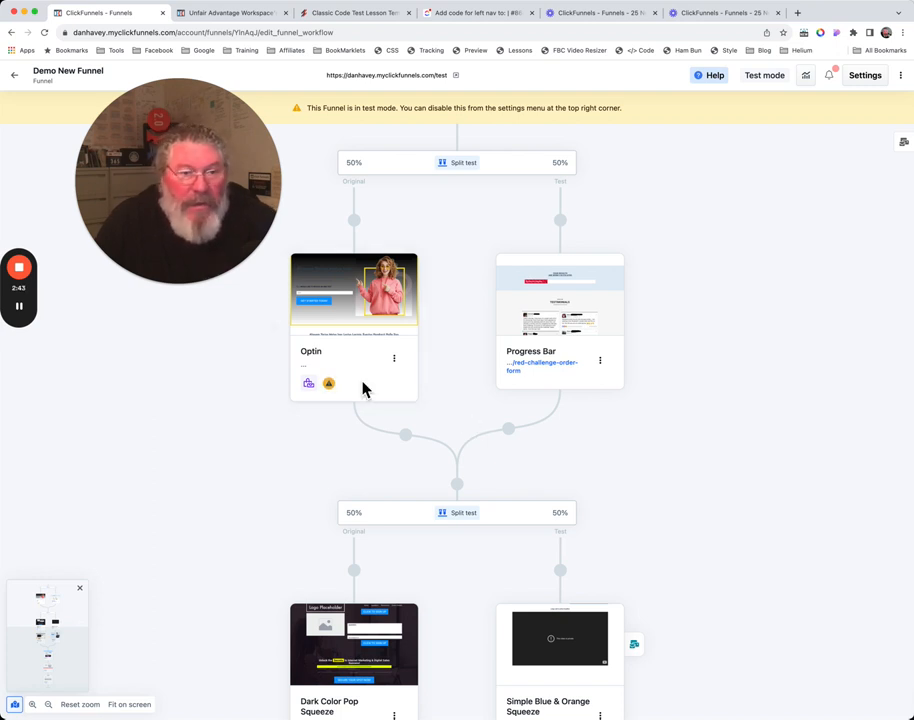